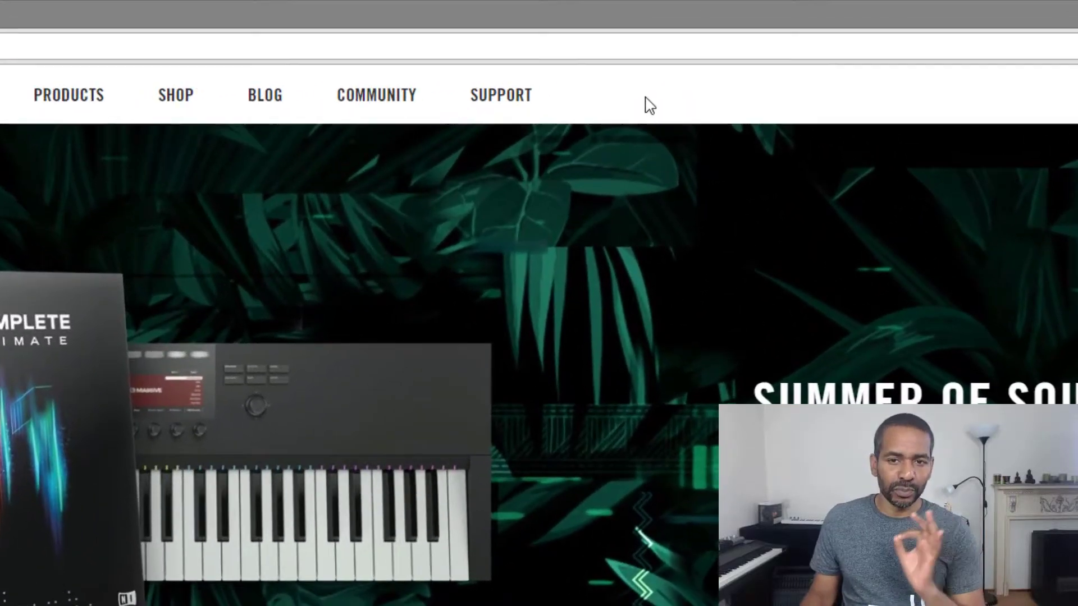
# - Go to the Native Instruments downloads page to reach Native Access
pyautogui.click(500, 94)
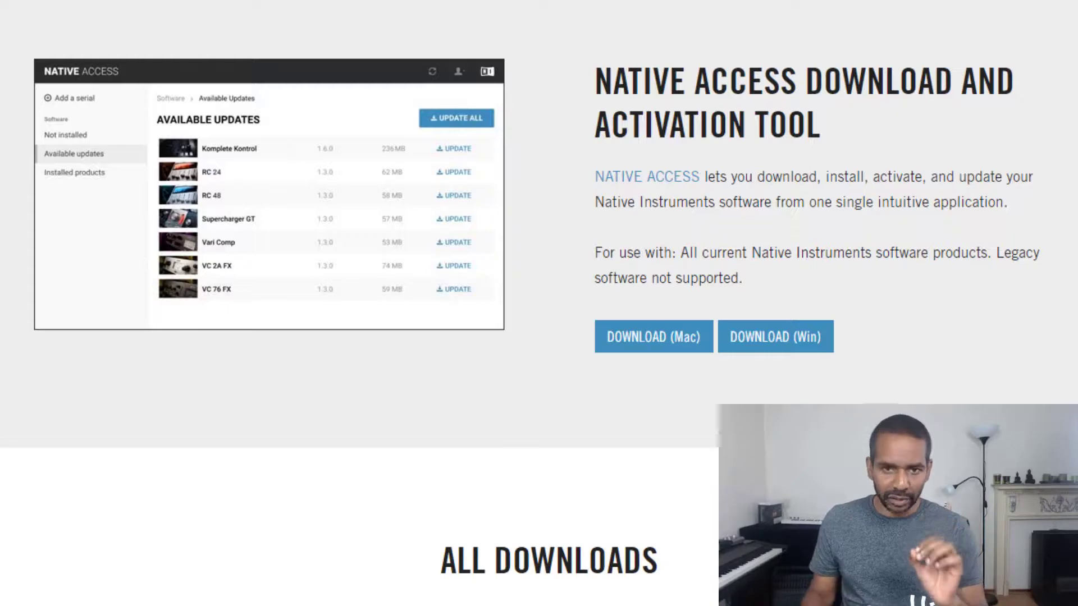
pyautogui.moveTo(636, 438)
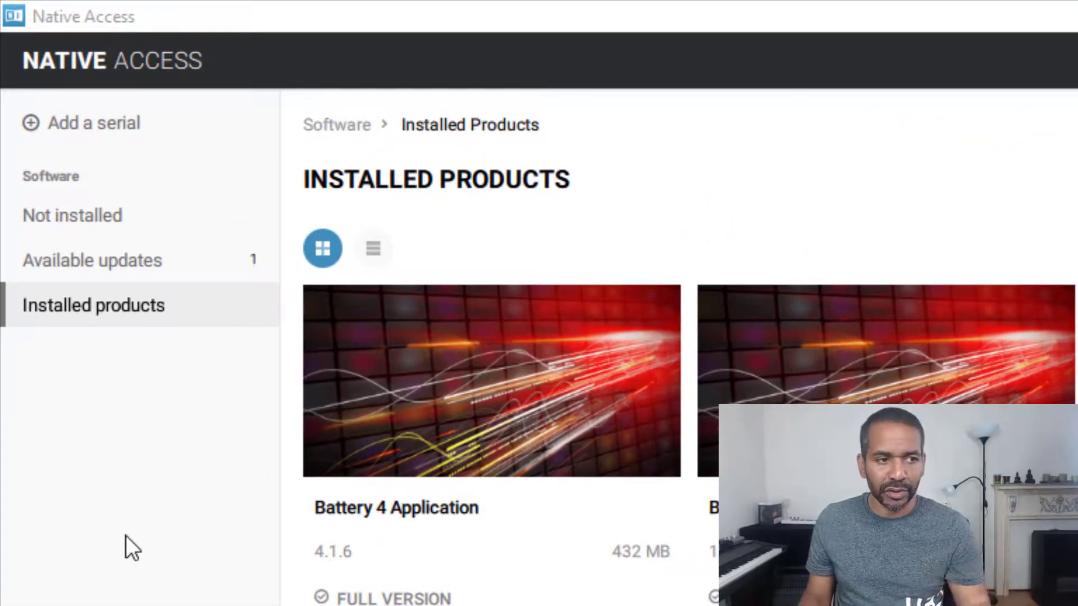
# - Review Not installed, Available updates and Installed products, then show the account options
pyautogui.click(72, 214)
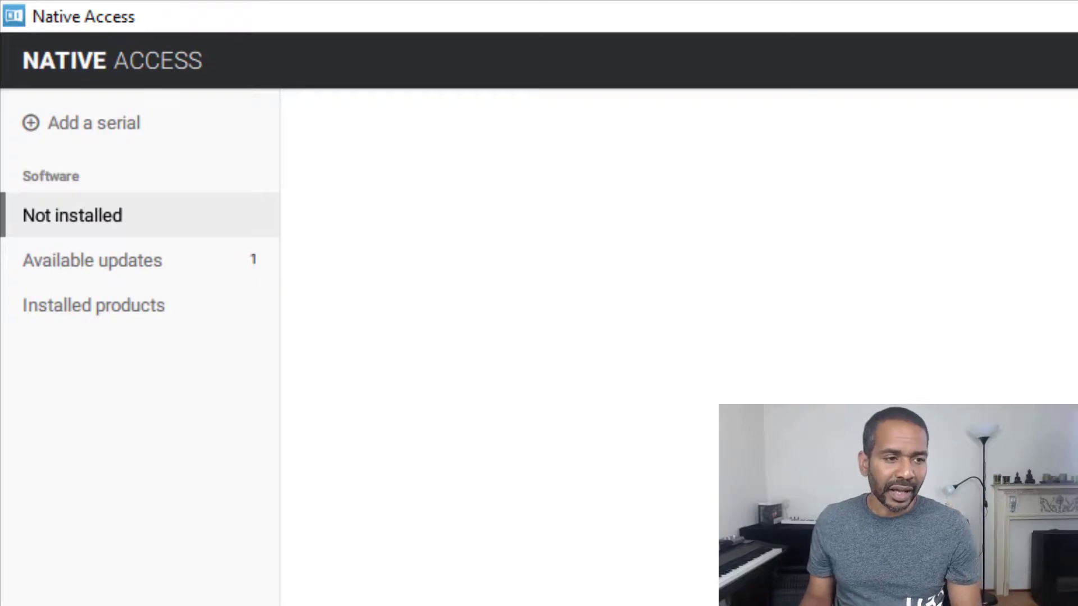
pyautogui.click(92, 260)
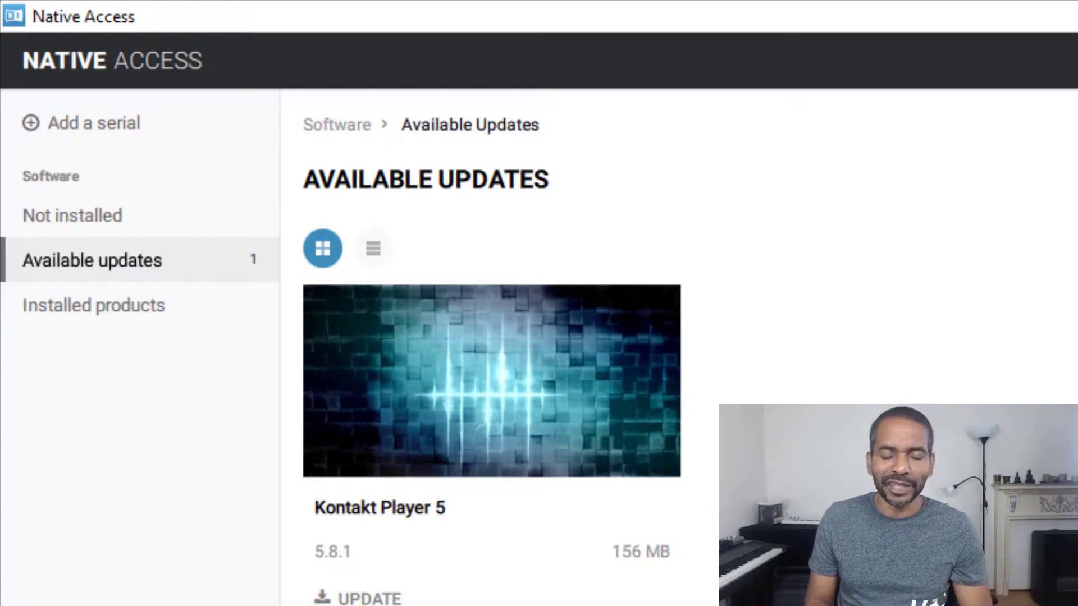
pyautogui.click(93, 304)
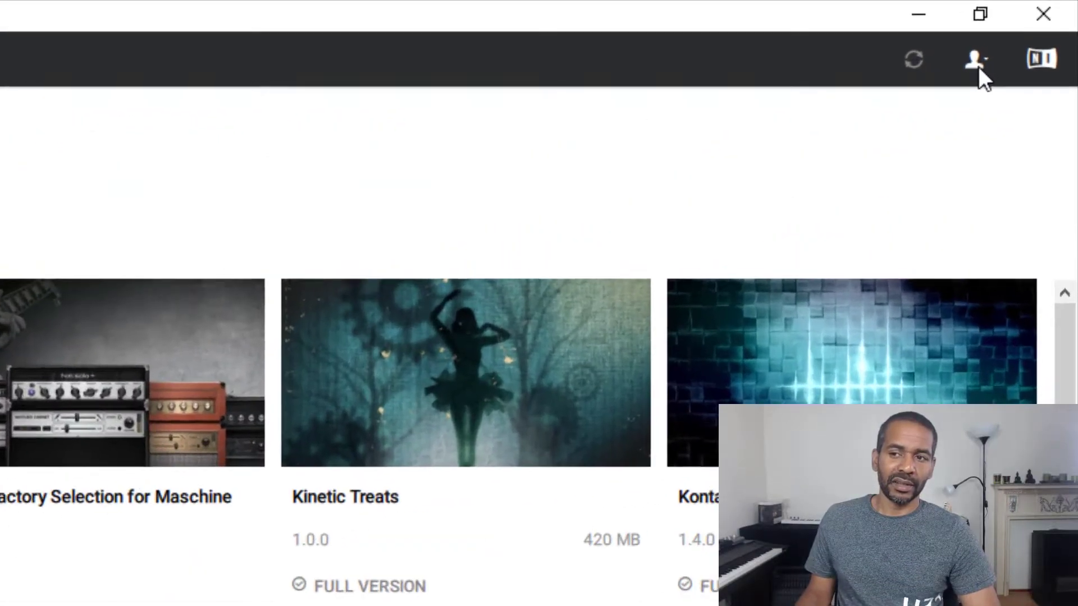
pyautogui.click(973, 59)
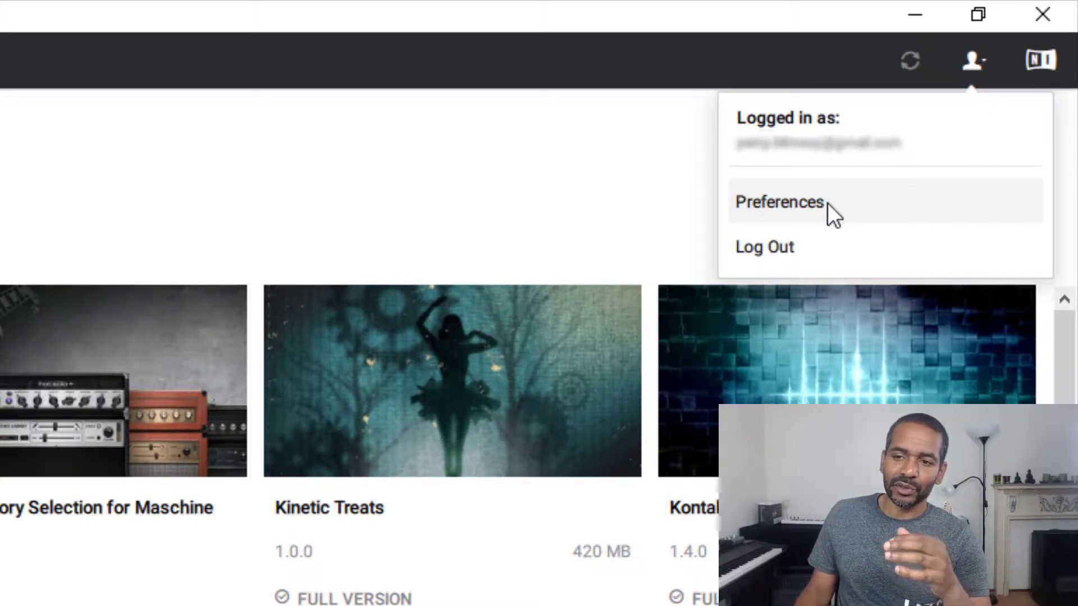
# - Open Native Access Preferences and scroll through the file locations, including VST plug-in paths
pyautogui.click(778, 202)
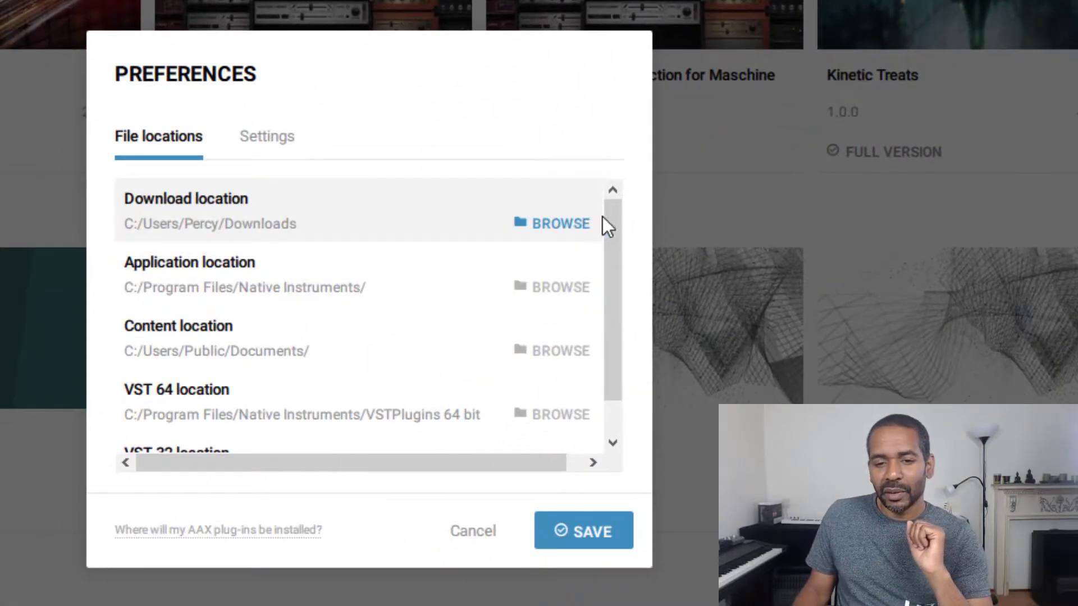
pyautogui.moveTo(622, 114)
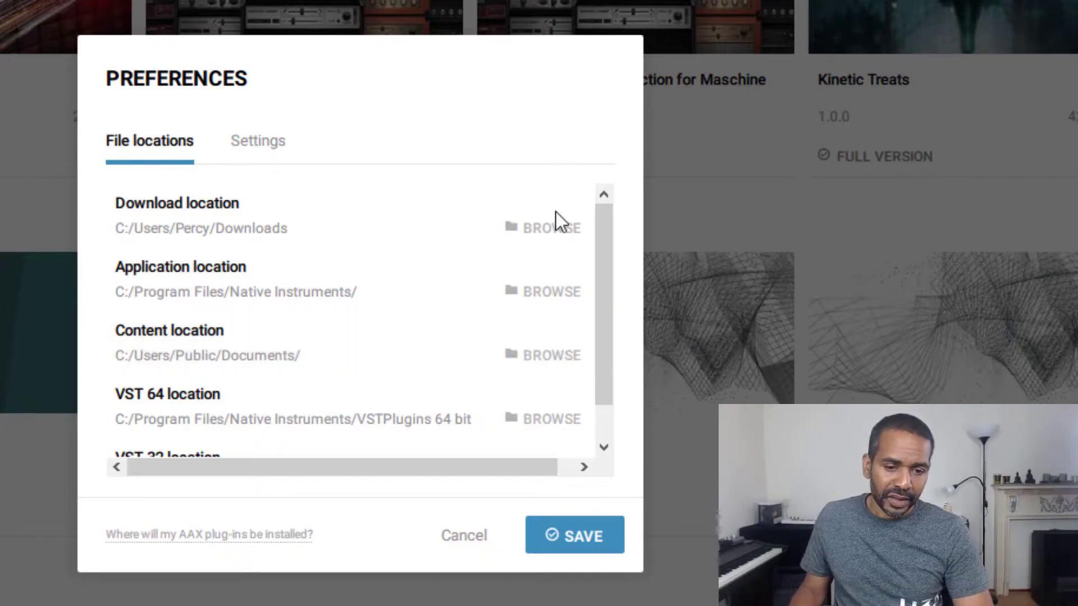
pyautogui.scroll(-3)
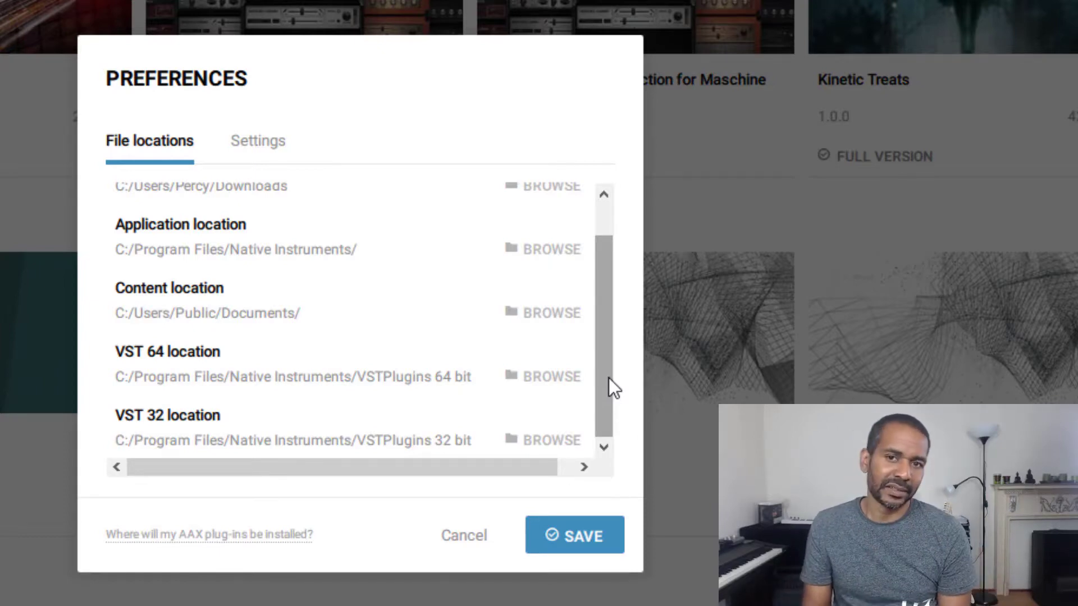
pyautogui.click(463, 535)
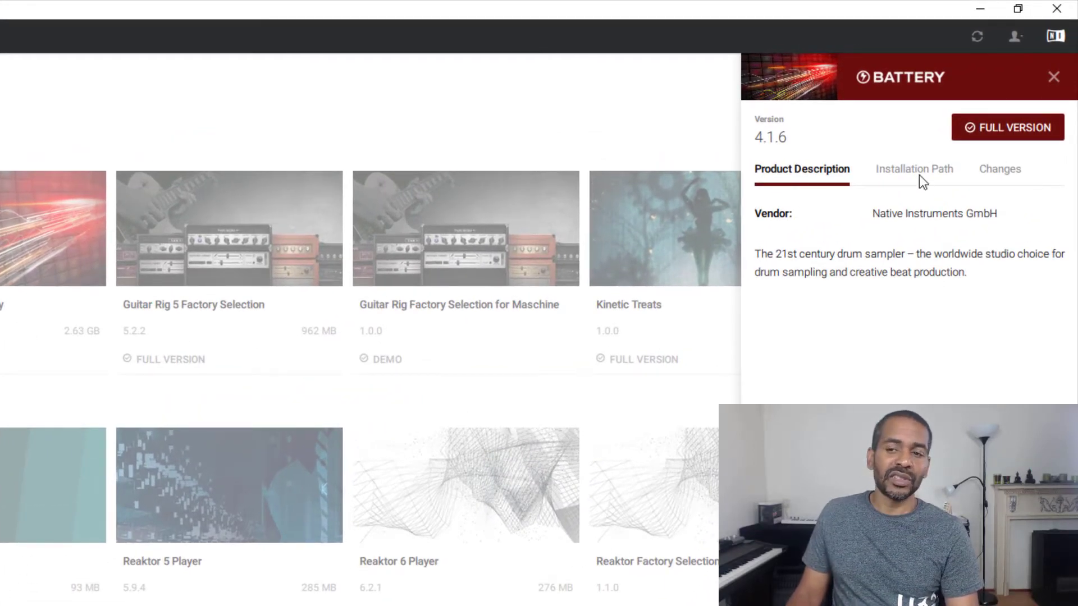
# - Show Battery 4's installation path in Native Access
pyautogui.click(914, 168)
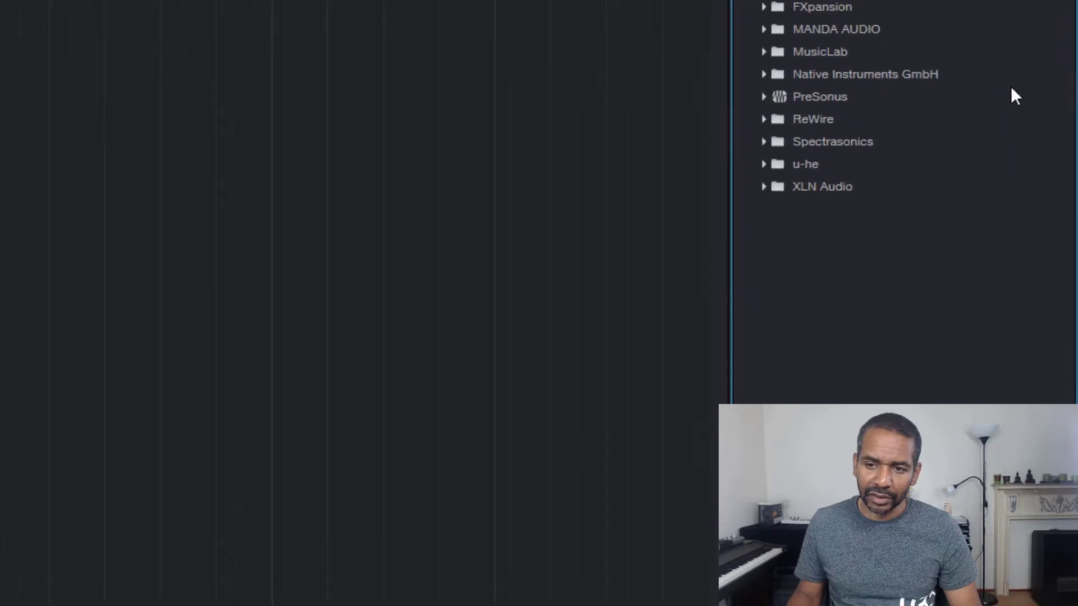
# - Expand the Native Instruments GmbH instruments folder in Studio One, then show the Studio One menu
pyautogui.click(864, 73)
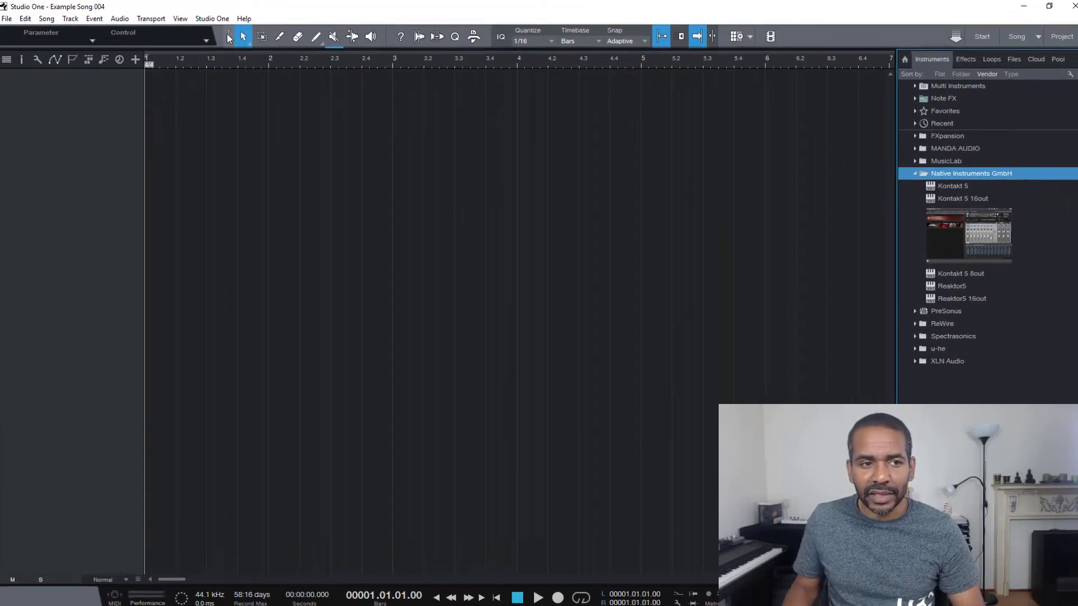
pyautogui.click(212, 19)
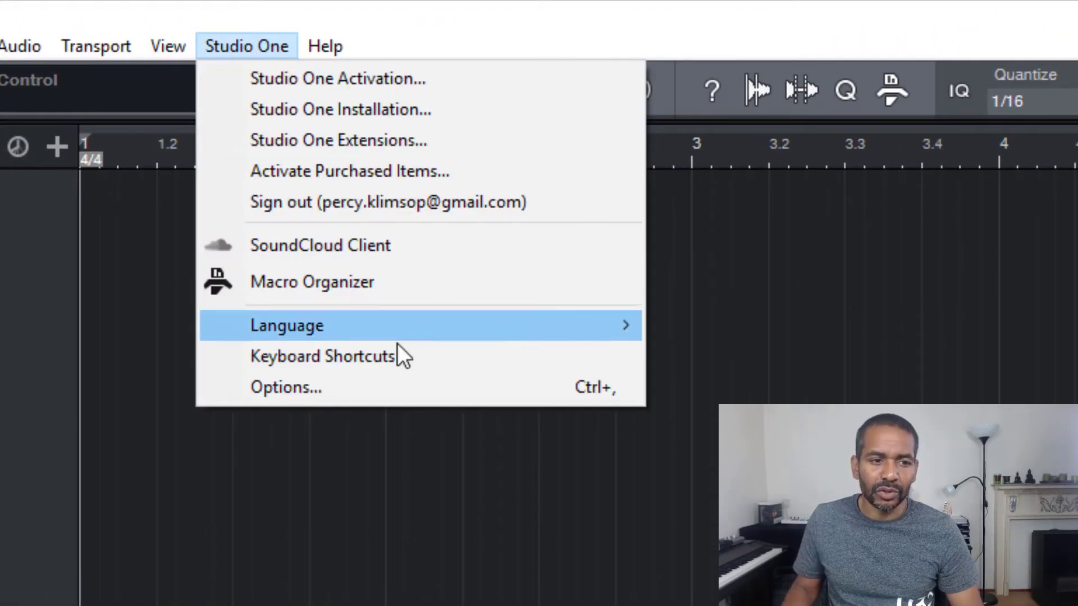
# - Open Options at Locations > VST Plug-Ins and begin adding a new folder
pyautogui.click(285, 387)
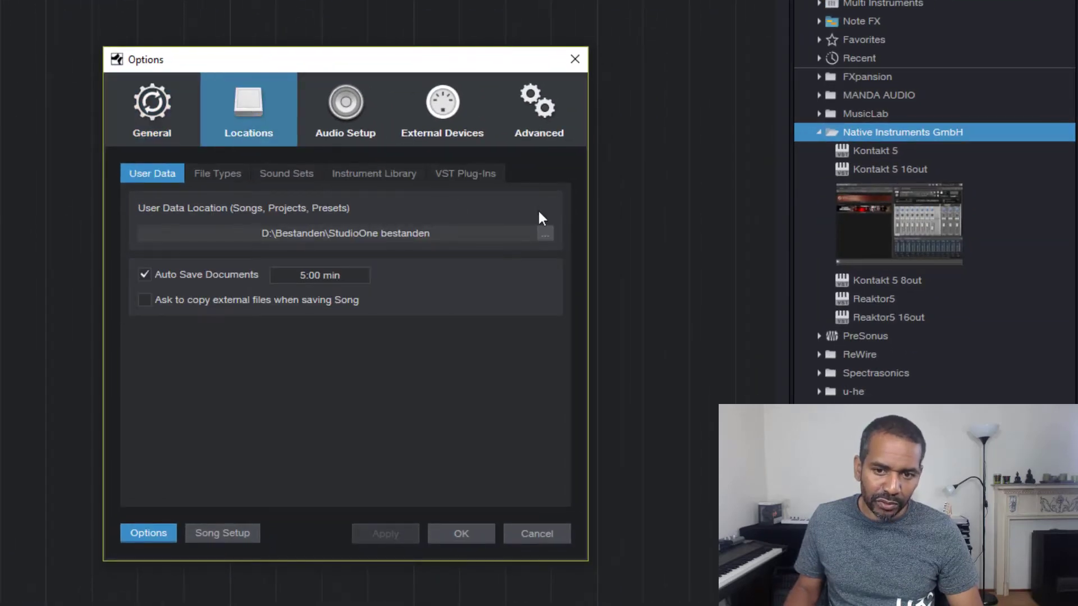
pyautogui.click(465, 173)
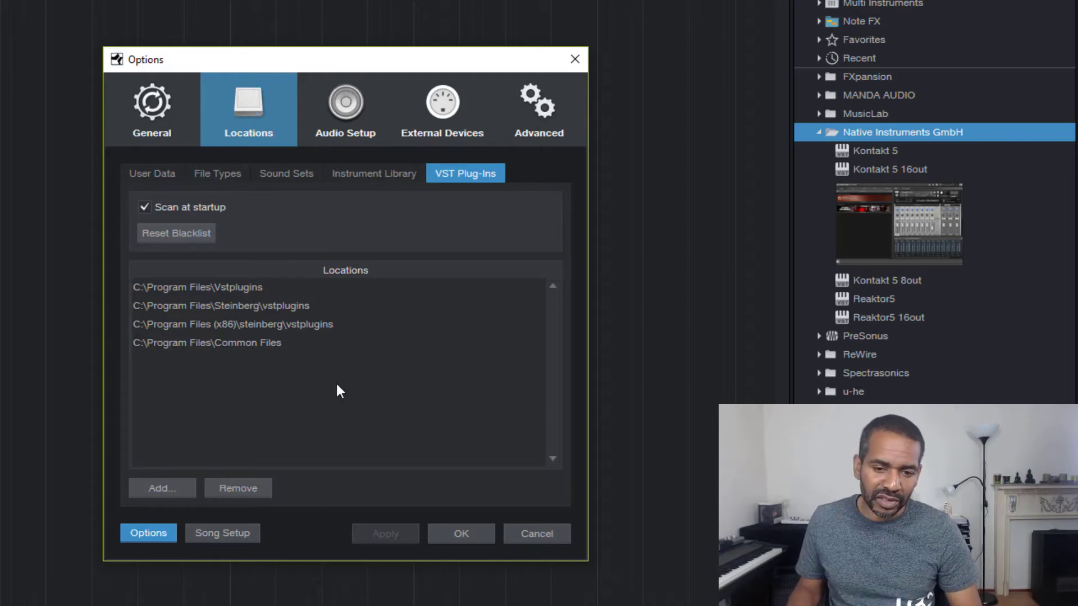
pyautogui.click(162, 488)
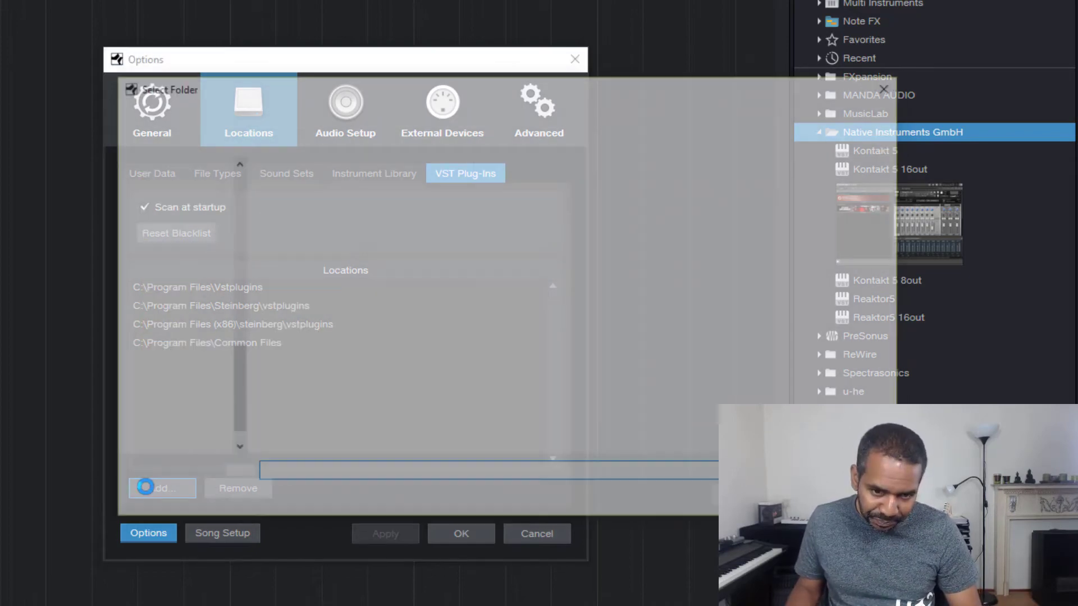
# - Select C:\Program Files\Native Instruments as a new VST plug-in location
pyautogui.click(161, 487)
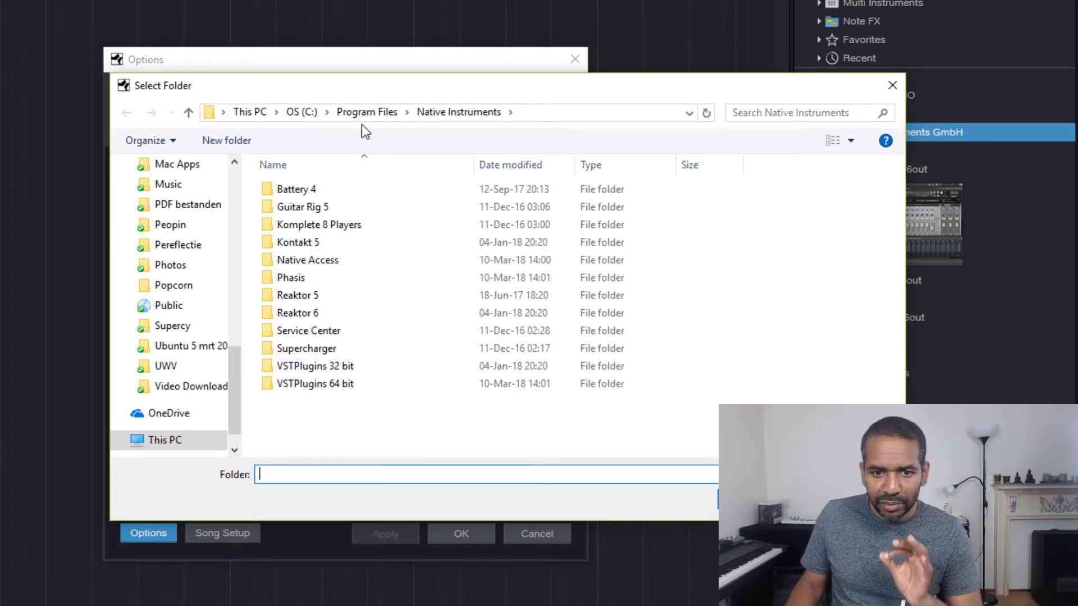
pyautogui.moveTo(444, 142)
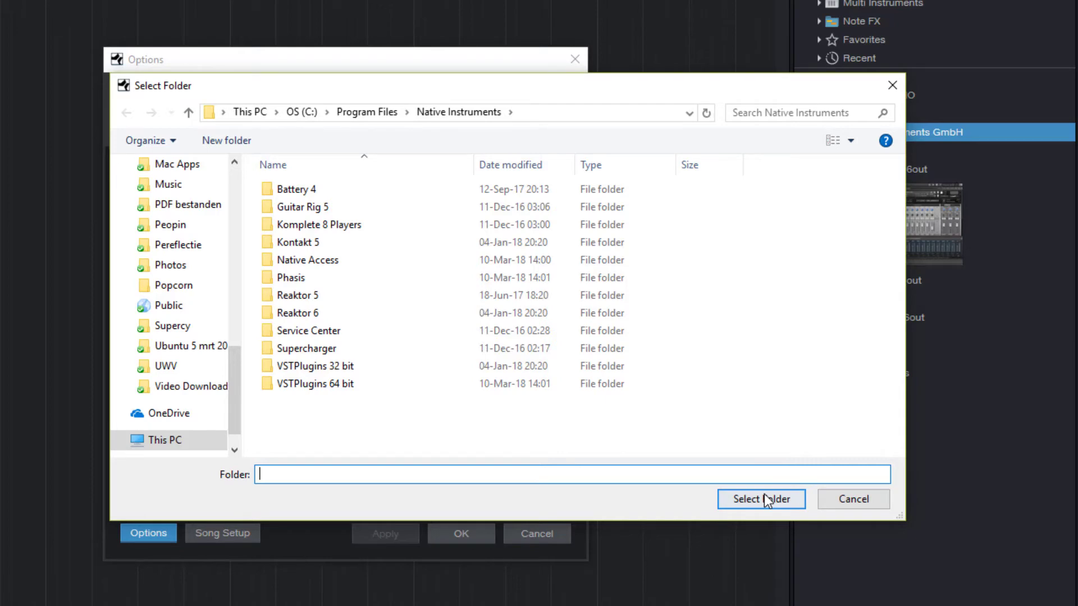
pyautogui.click(760, 499)
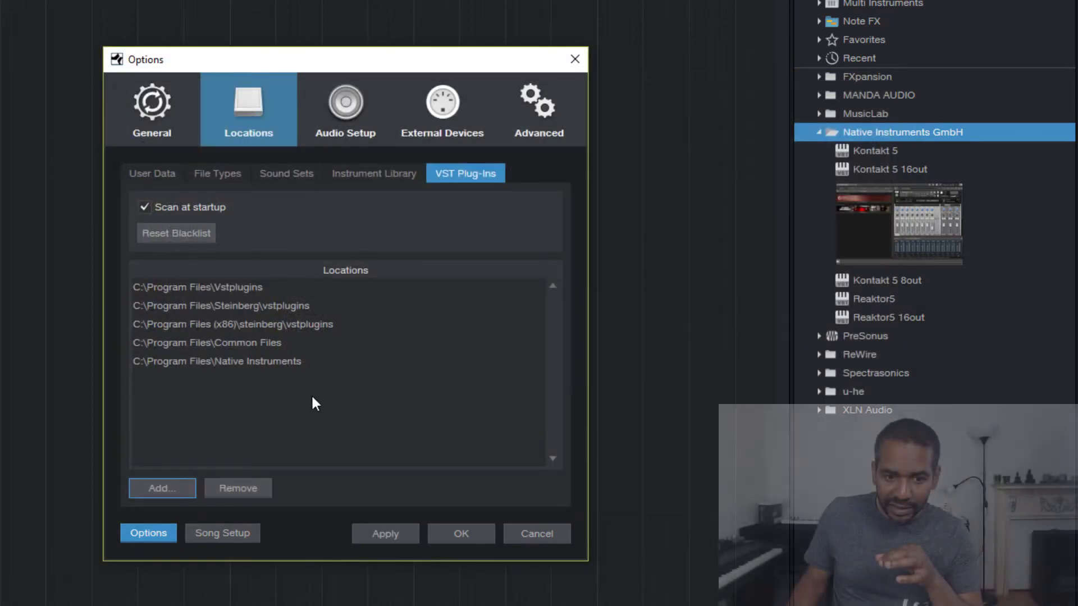
# - Apply the Native Instruments path, then select Battery 4 under Native Instruments GmbH
pyautogui.click(217, 361)
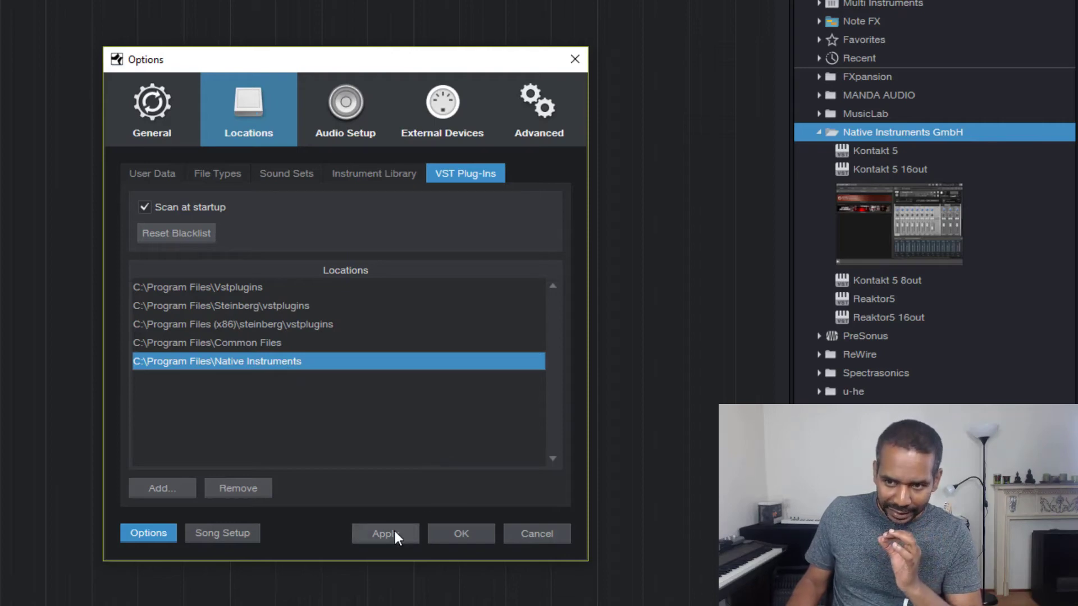
pyautogui.click(385, 534)
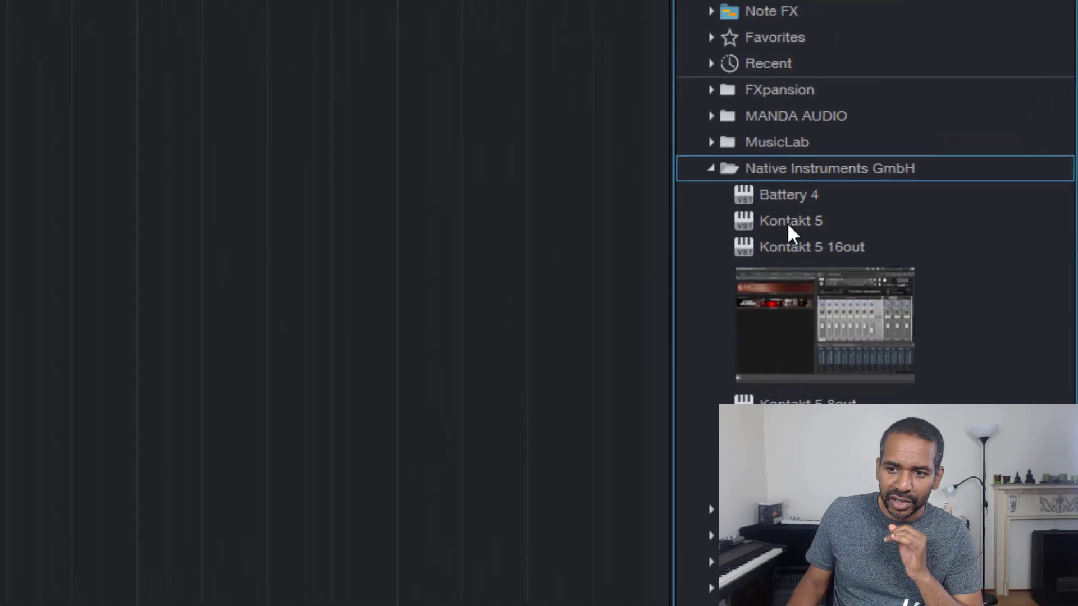
pyautogui.click(788, 195)
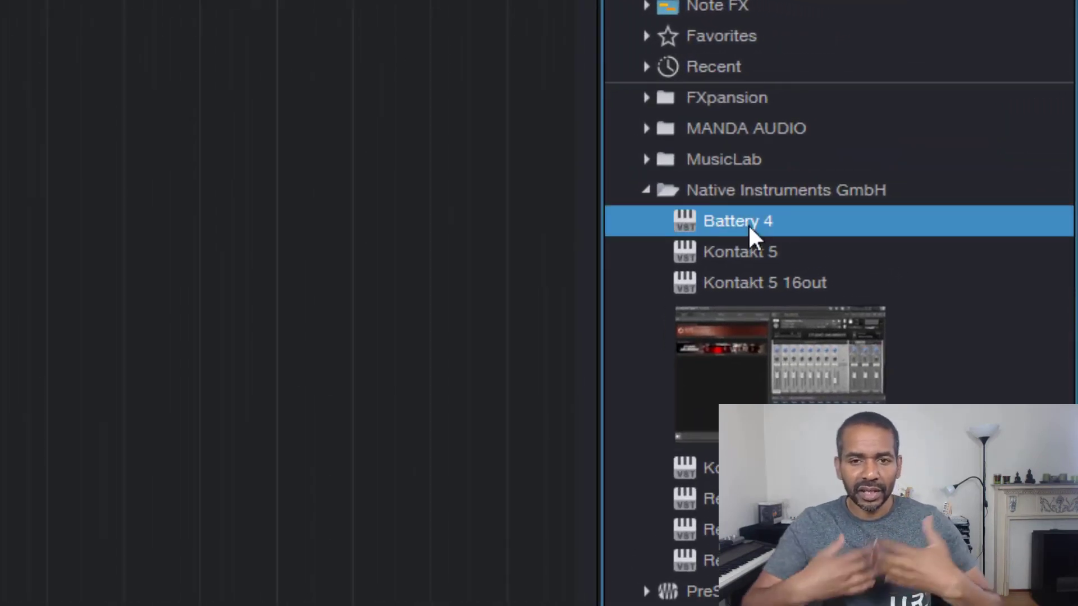